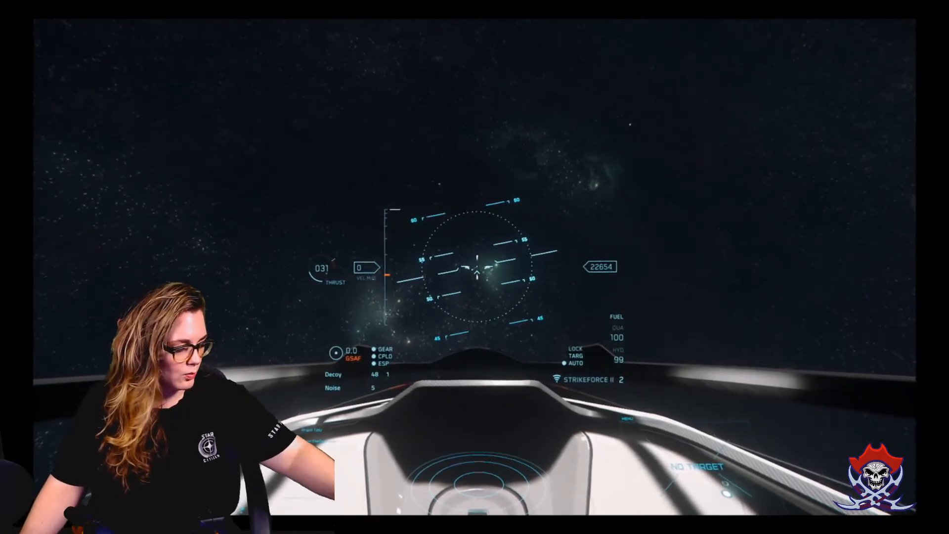
Step: Pause the flight and enter the Options menu on the keybindings tab
key("Escape")
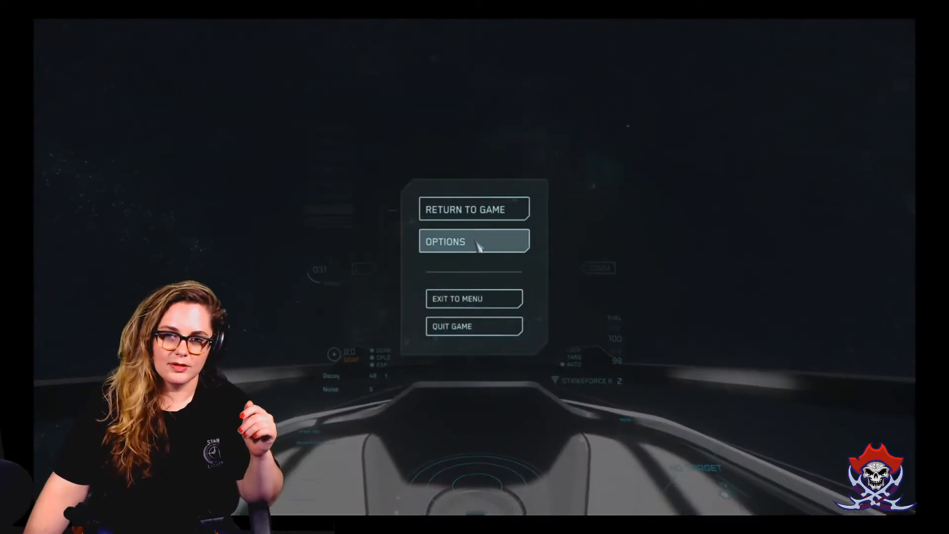
left_click(472, 241)
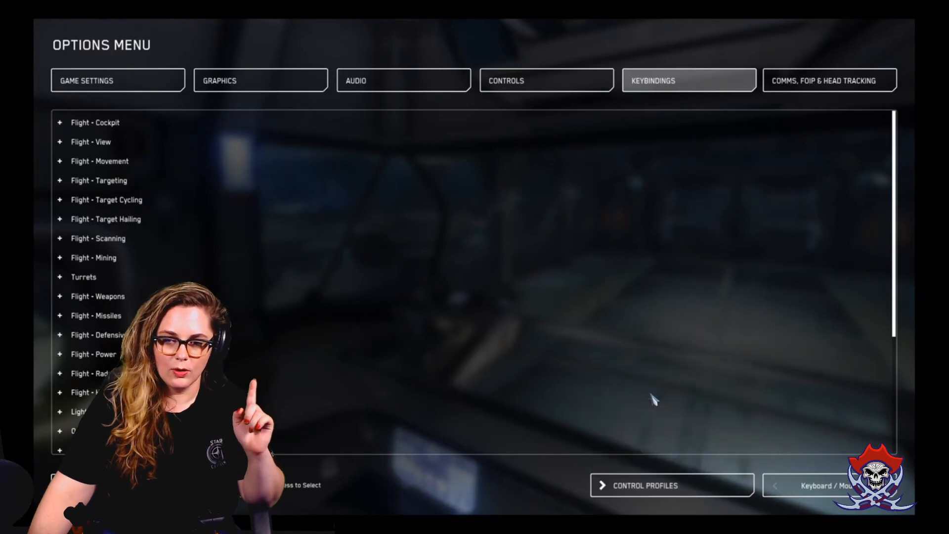
Step: Load the saved control profile onto the JoyStick device
left_click(672, 484)
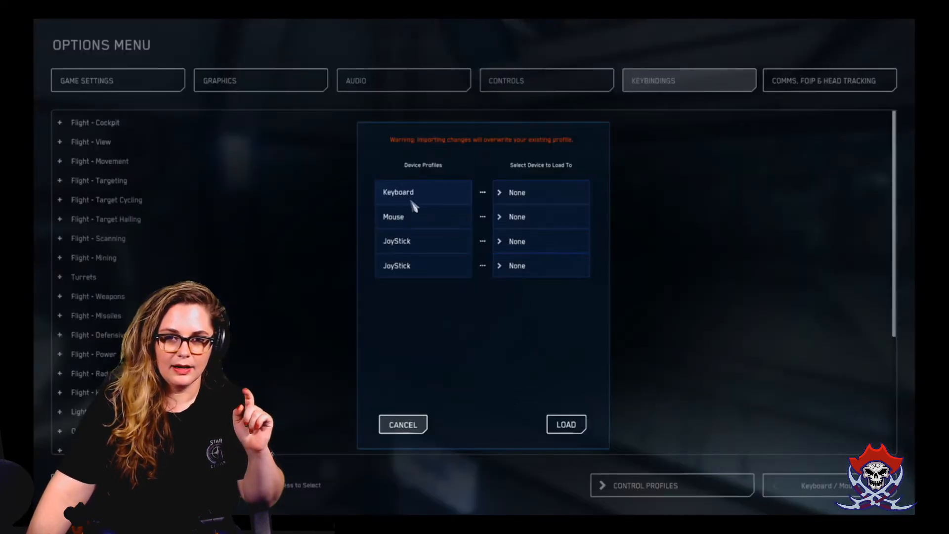
left_click(540, 241)
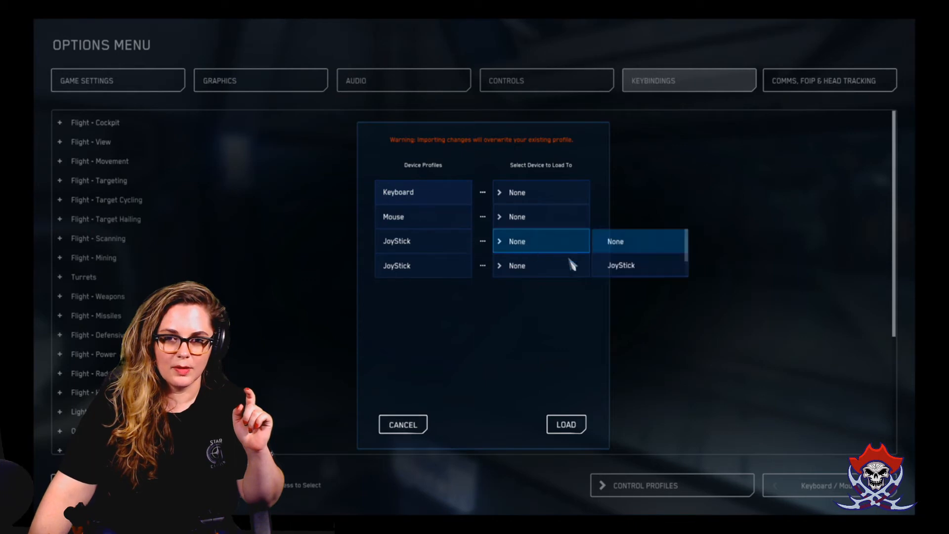
left_click(620, 265)
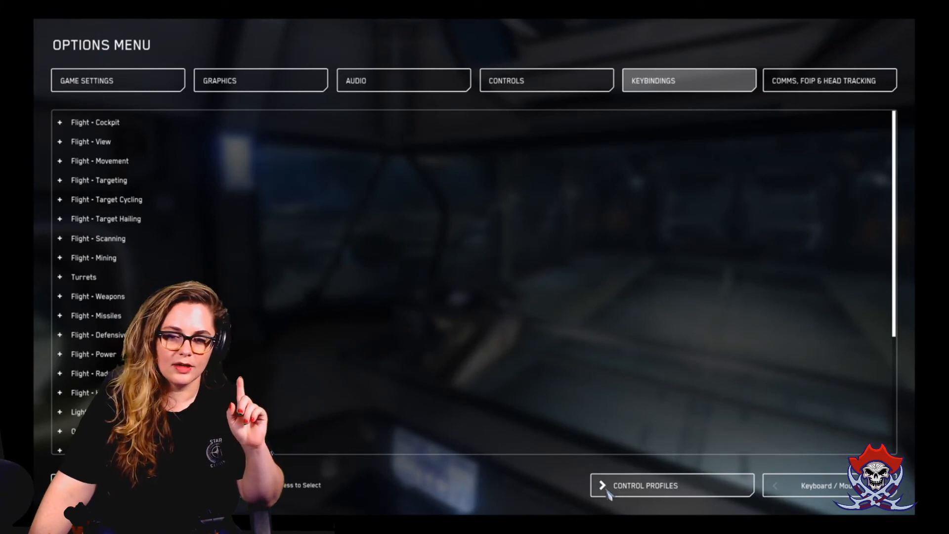
Step: Save the current control settings as a new profile named dundundun2
left_click(644, 484)
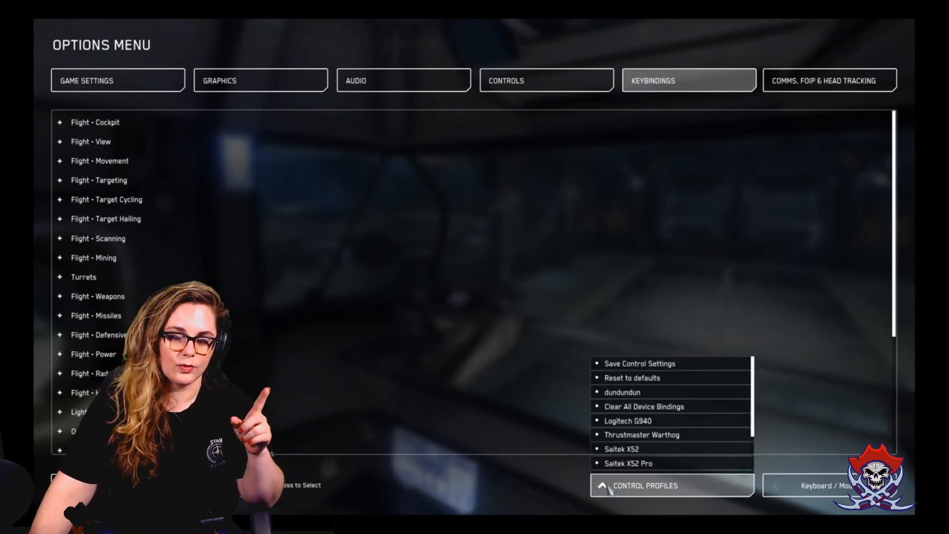
left_click(640, 363)
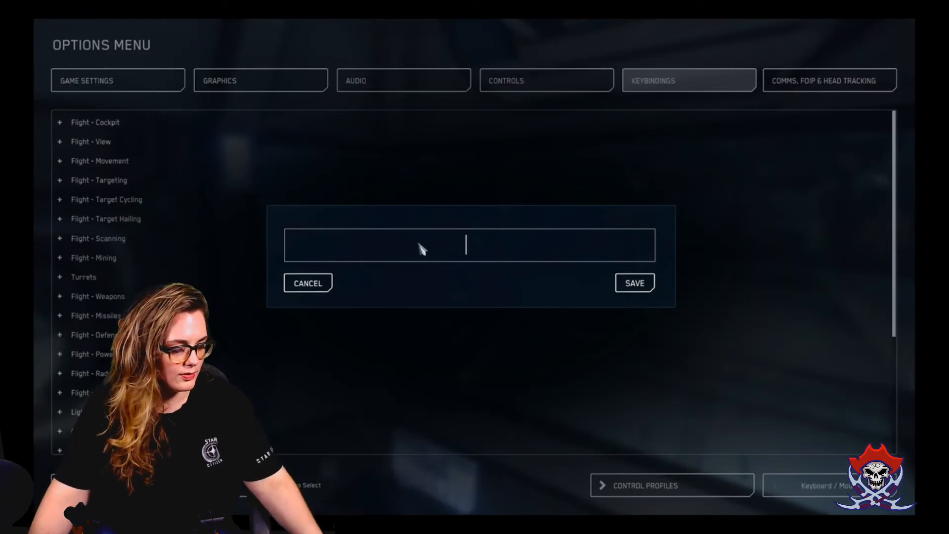
type("dundundun2")
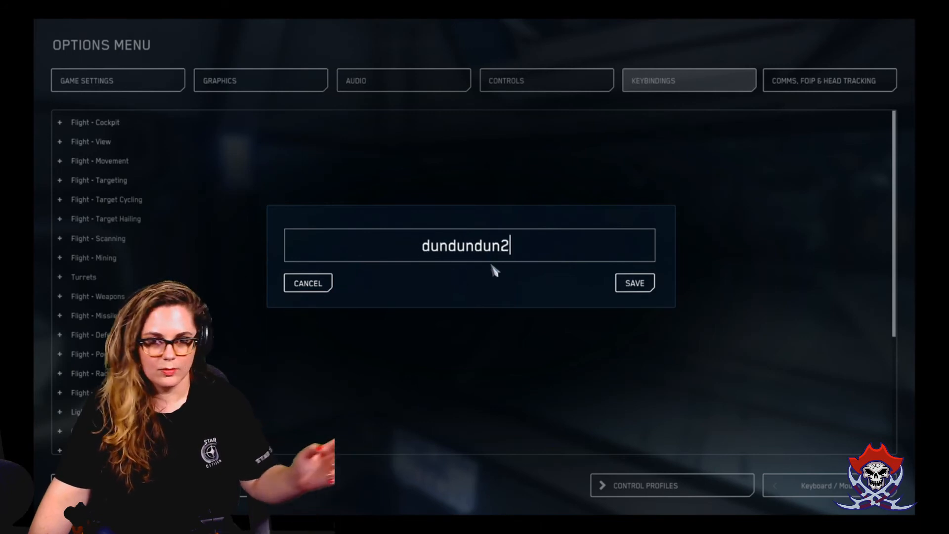
left_click(633, 282)
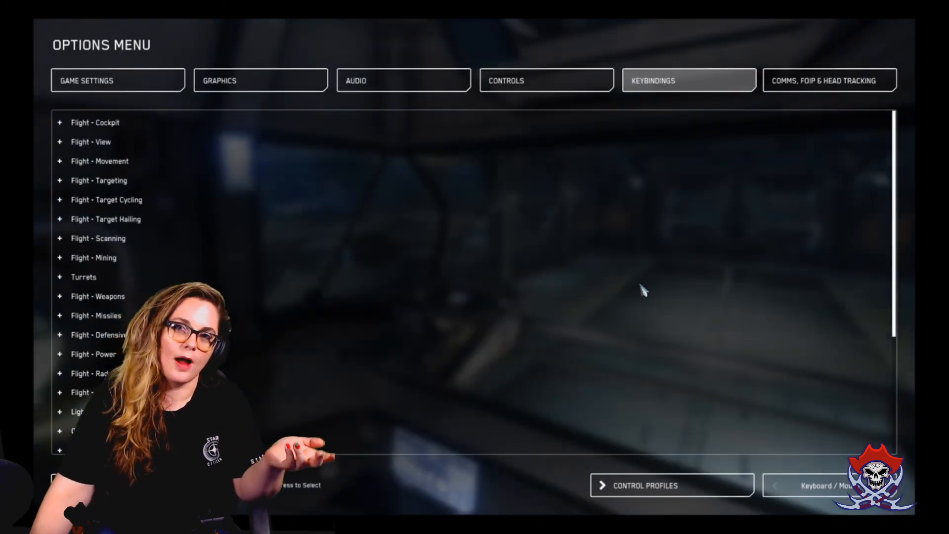